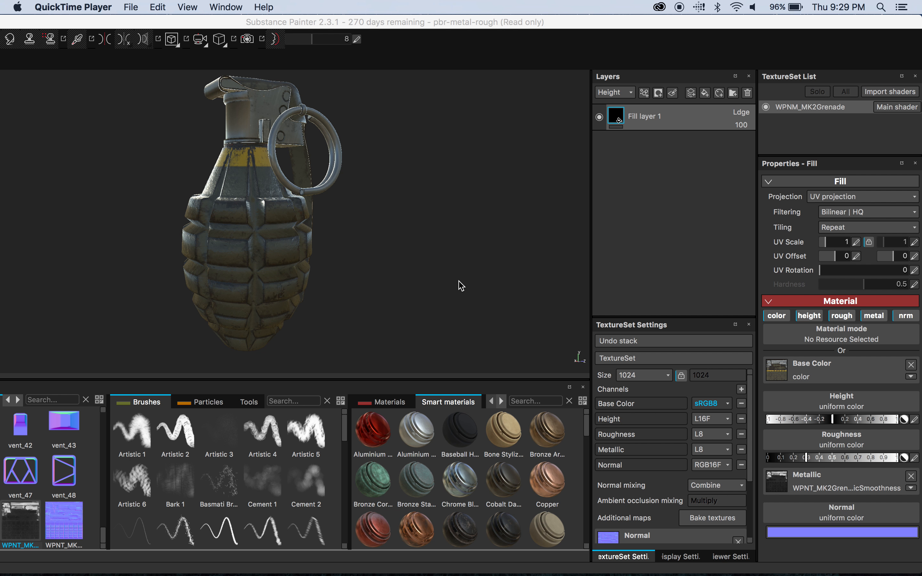
pyautogui.moveTo(310, 328)
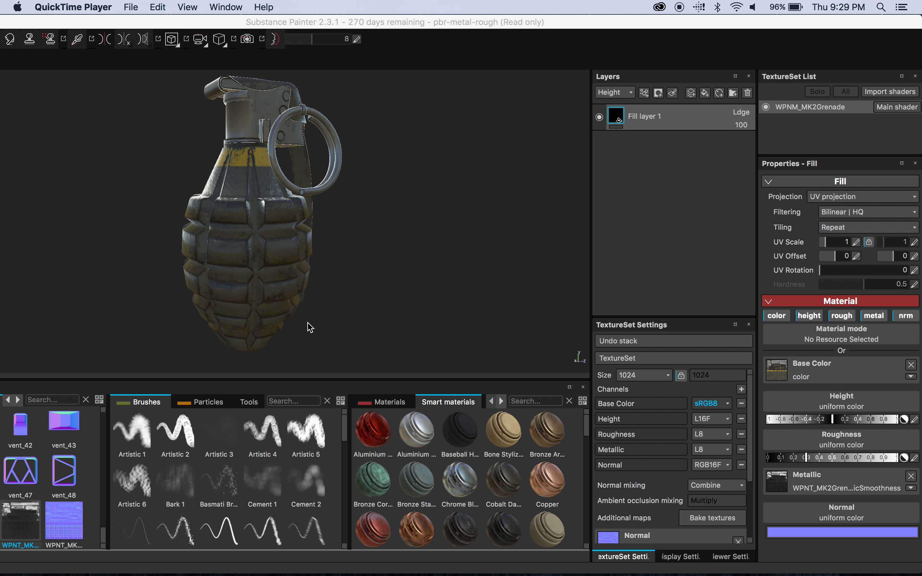
pyautogui.moveTo(369, 175)
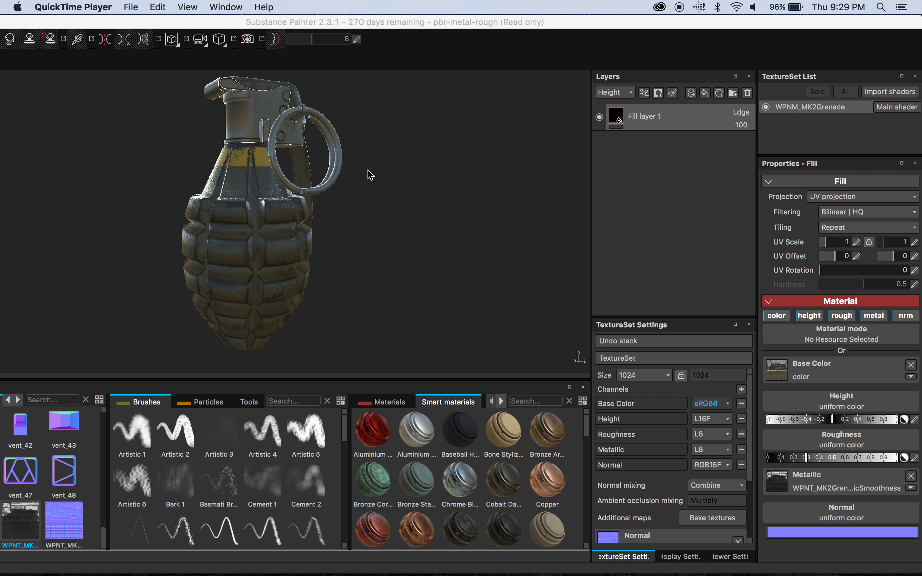
pyautogui.moveTo(260, 390)
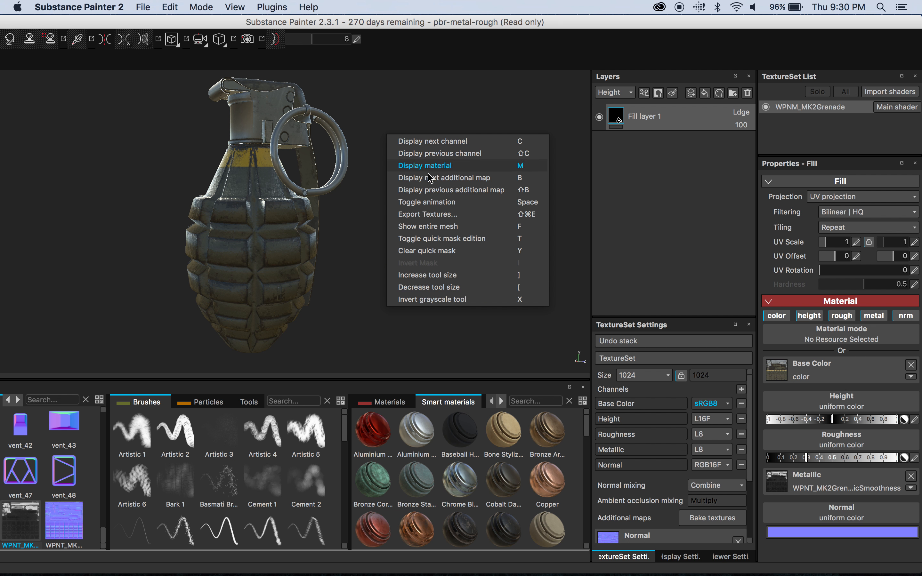
# Open Export Textures and expand WPNM_MK2Grenade to reveal its seven output maps, then collapse it
pyautogui.click(427, 214)
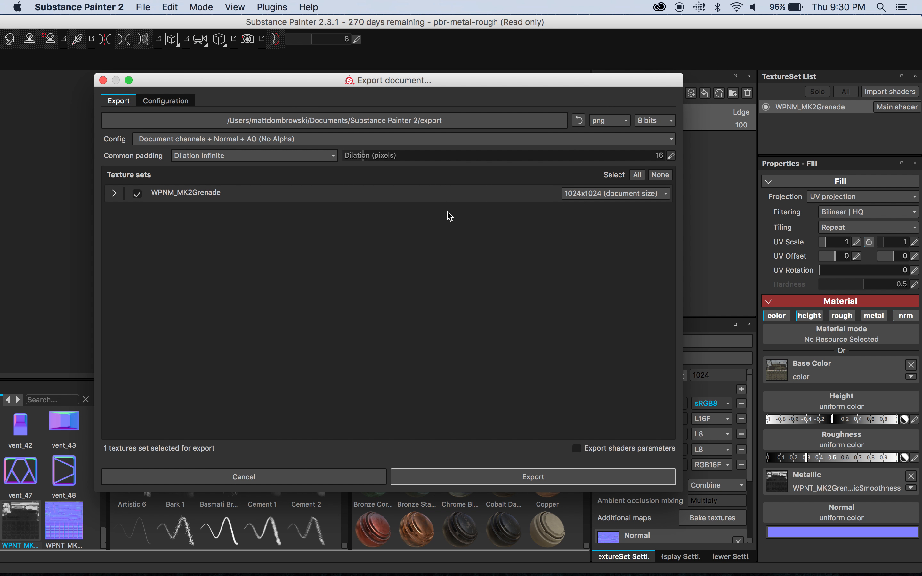
pyautogui.moveTo(381, 252)
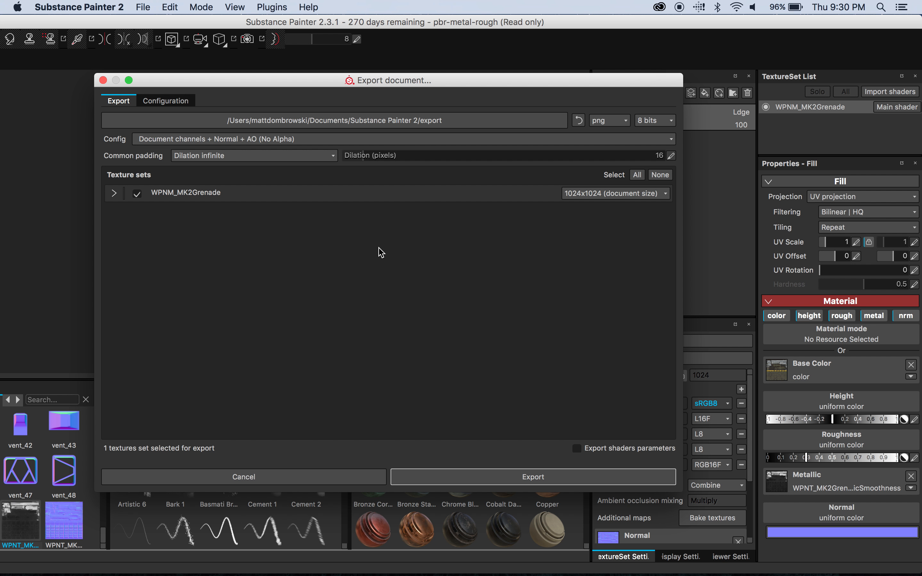
pyautogui.moveTo(115, 201)
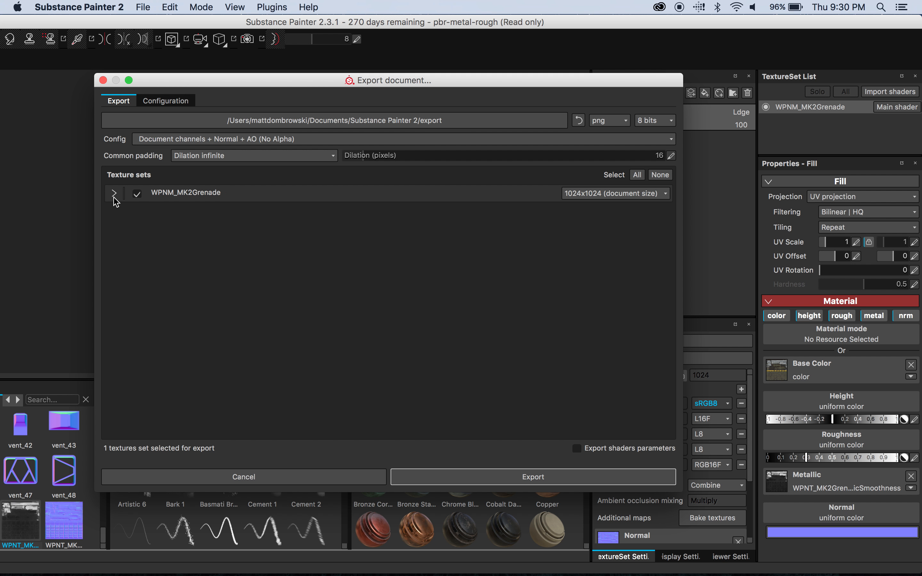
pyautogui.click(115, 193)
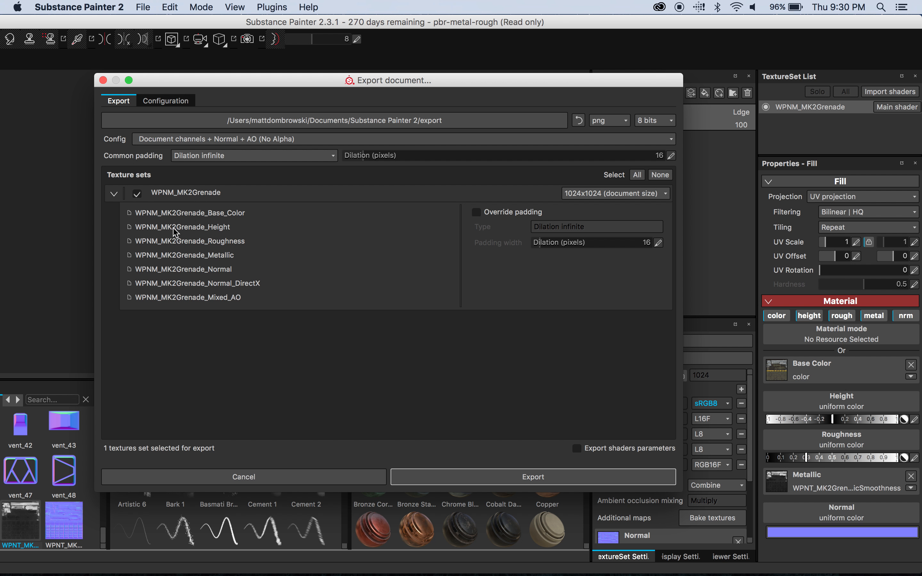
pyautogui.moveTo(218, 199)
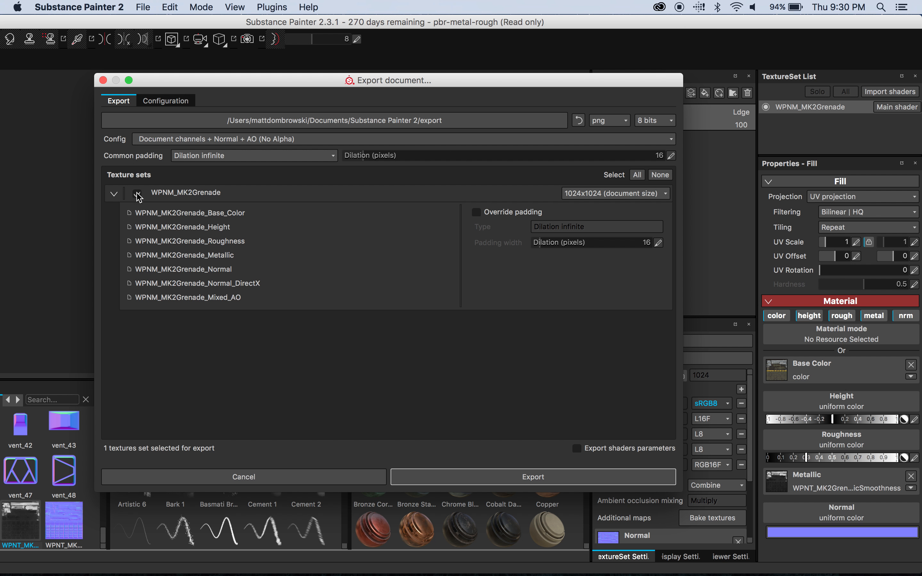
pyautogui.click(115, 193)
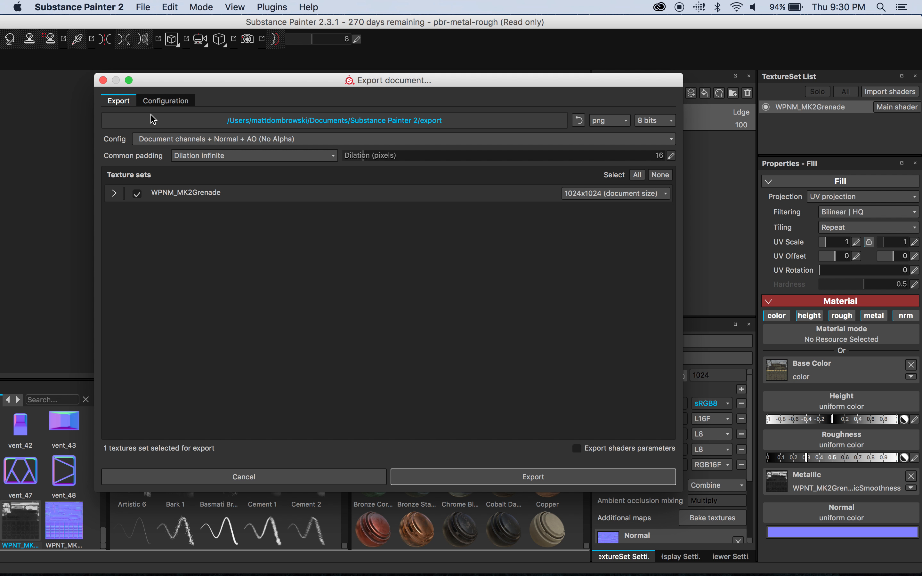
pyautogui.moveTo(179, 95)
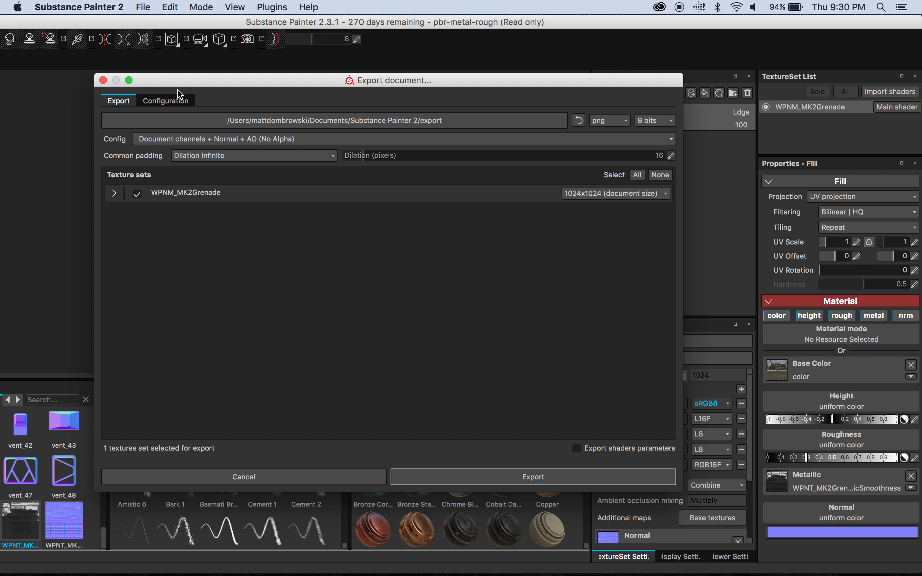
# In Configuration, choose Unity 5 (Standard Metallic) and remove its $mesh_$textureSet_AO output map
pyautogui.click(166, 100)
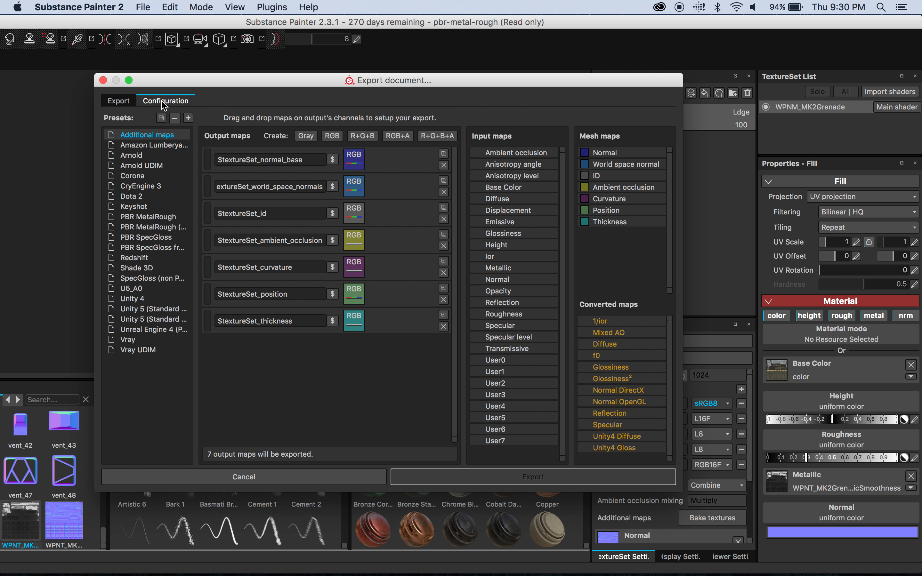
pyautogui.moveTo(197, 342)
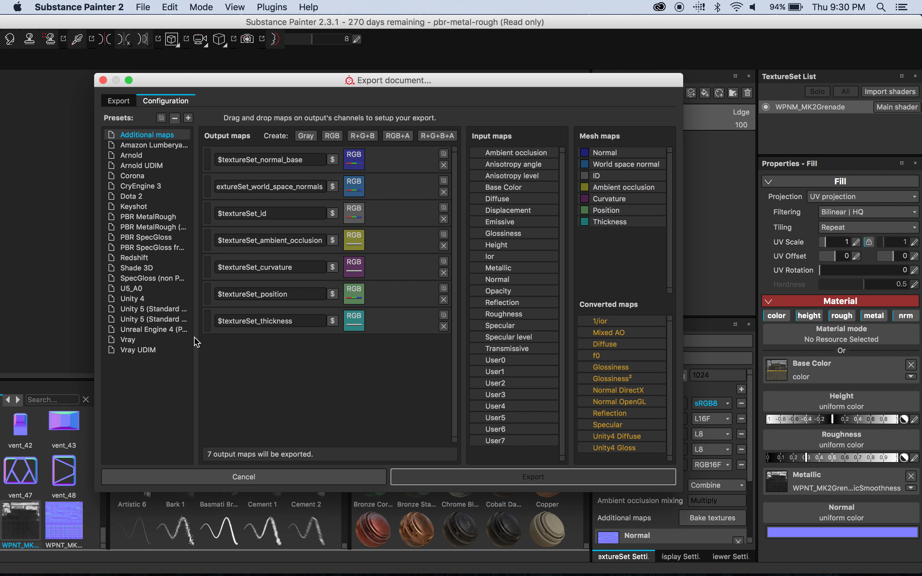
pyautogui.moveTo(181, 131)
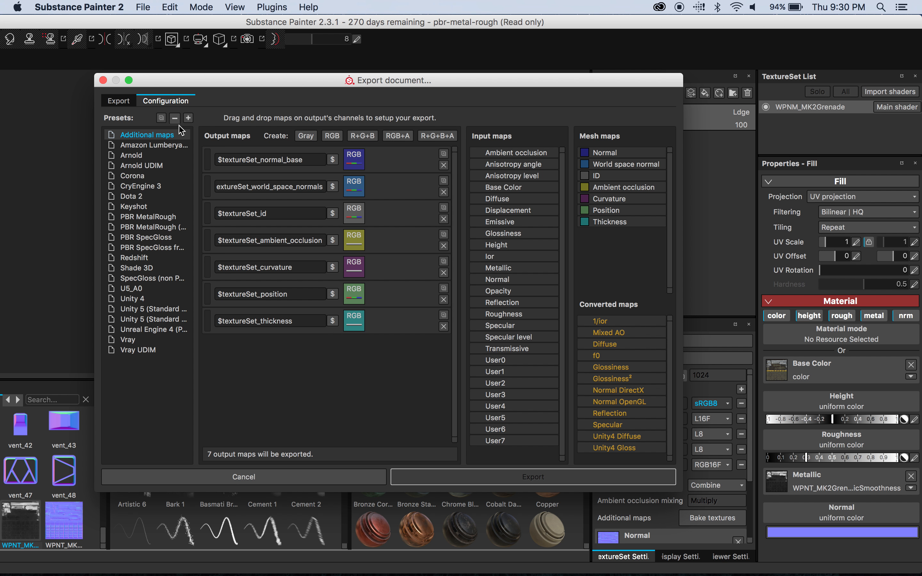
pyautogui.click(152, 319)
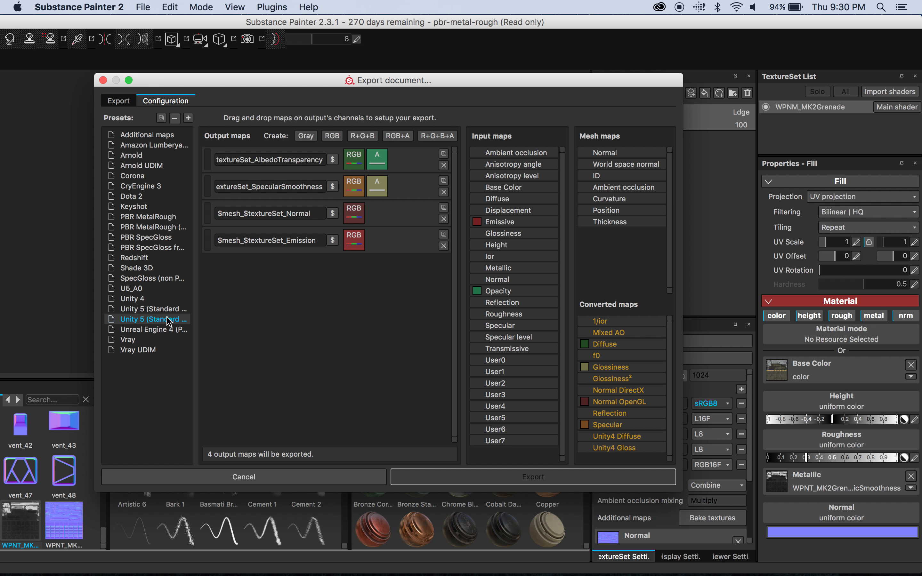
pyautogui.moveTo(148, 312)
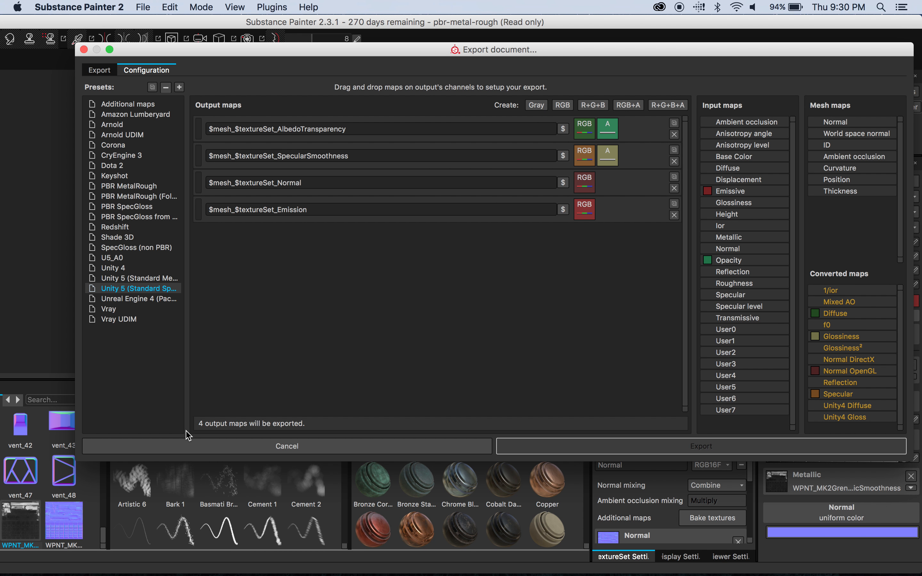
pyautogui.click(139, 278)
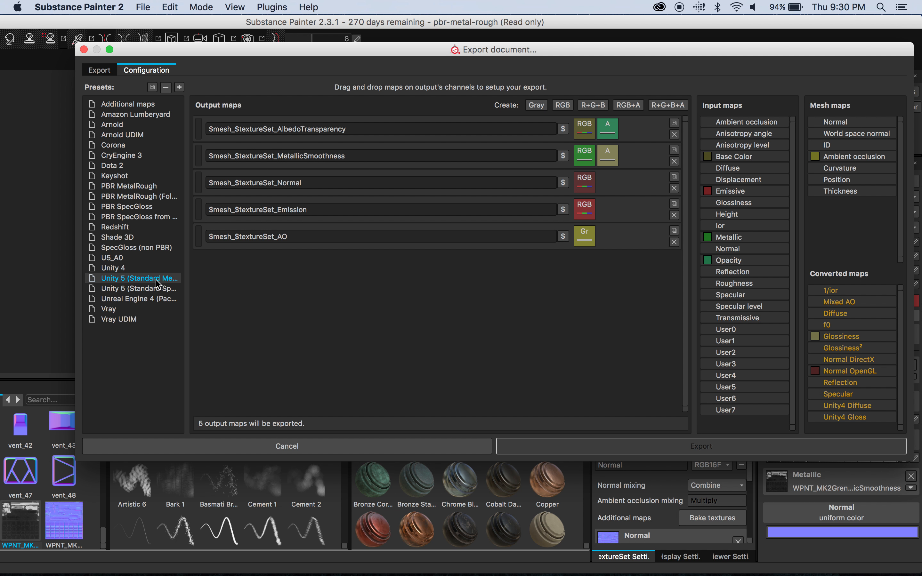
pyautogui.click(139, 288)
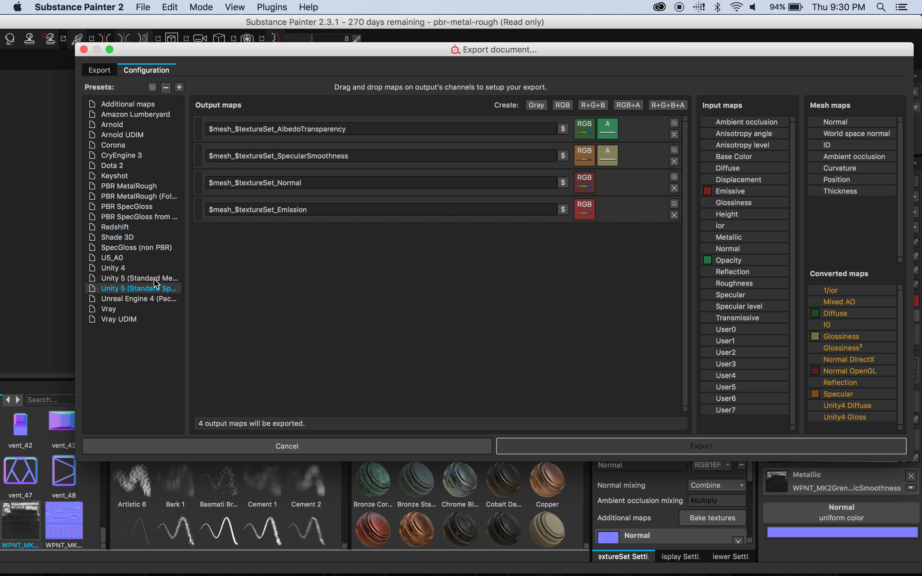
pyautogui.click(140, 278)
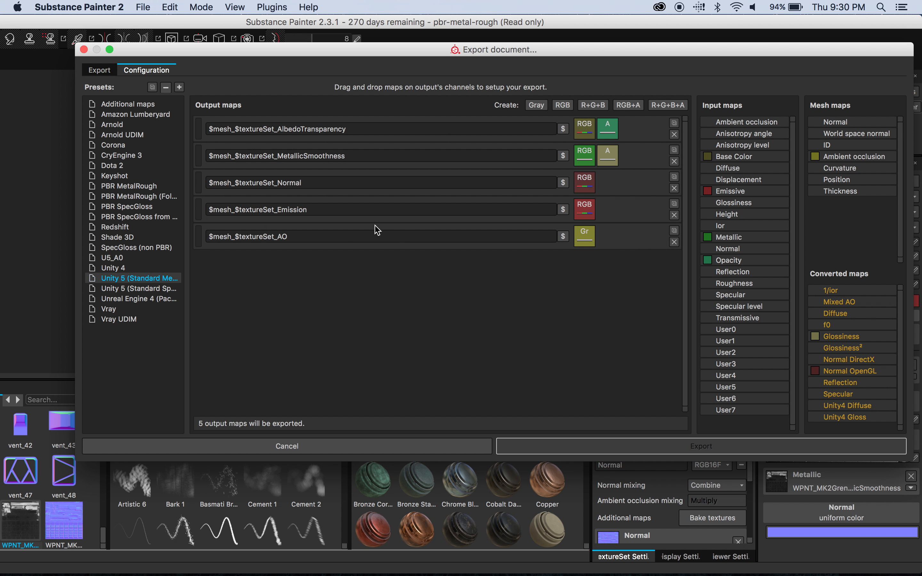
pyautogui.moveTo(241, 273)
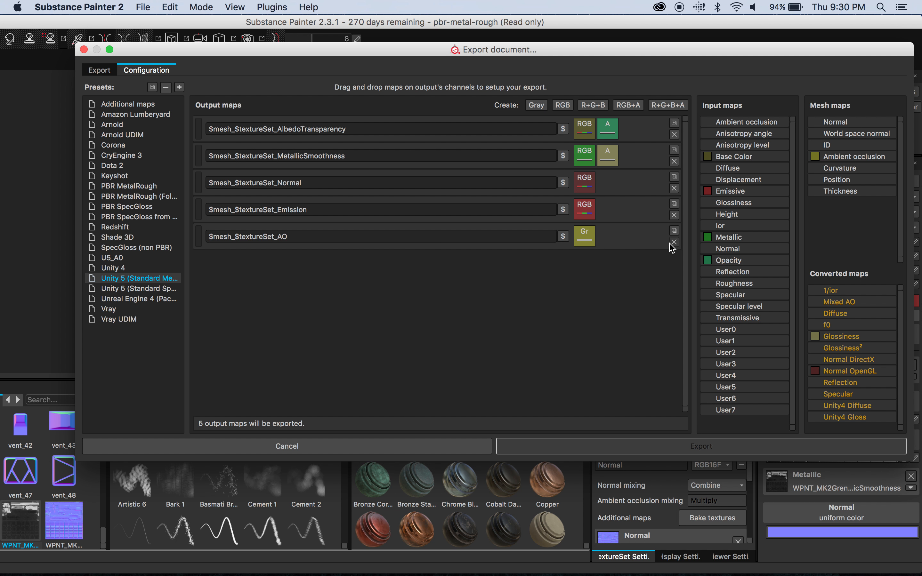
pyautogui.click(673, 244)
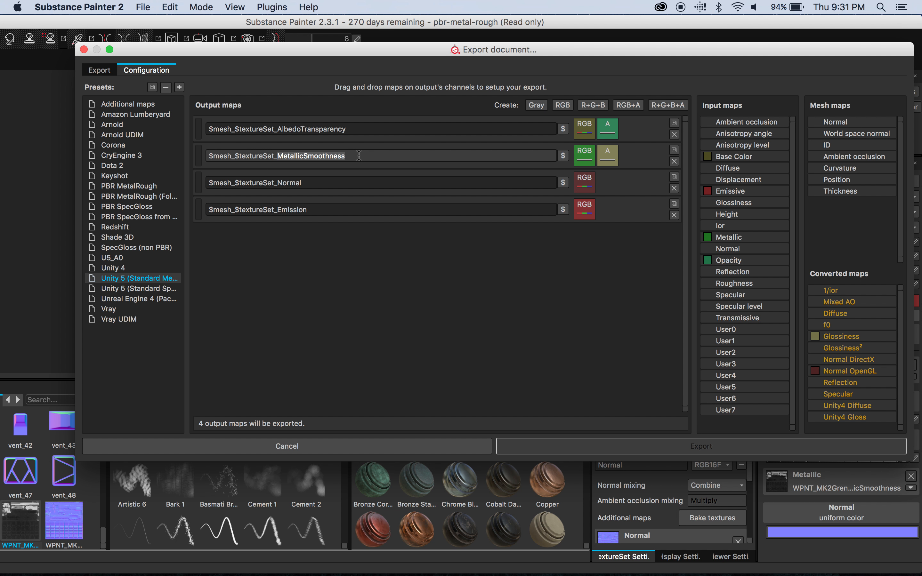
pyautogui.moveTo(303, 171)
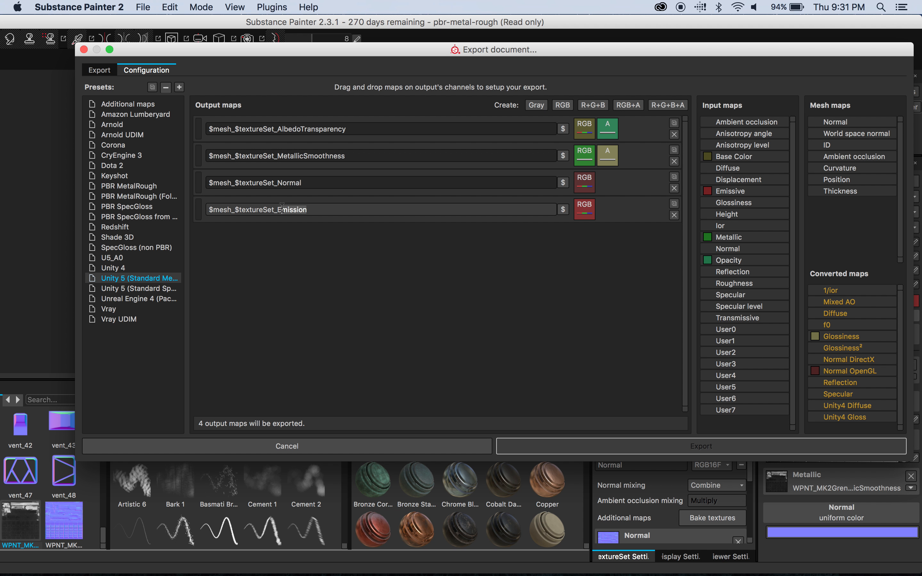
pyautogui.moveTo(838, 170)
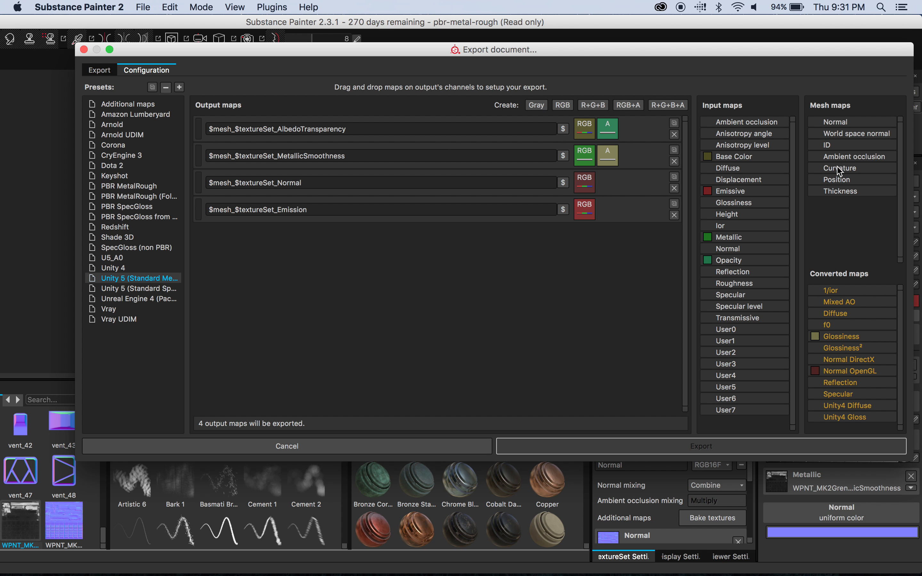
pyautogui.moveTo(517, 283)
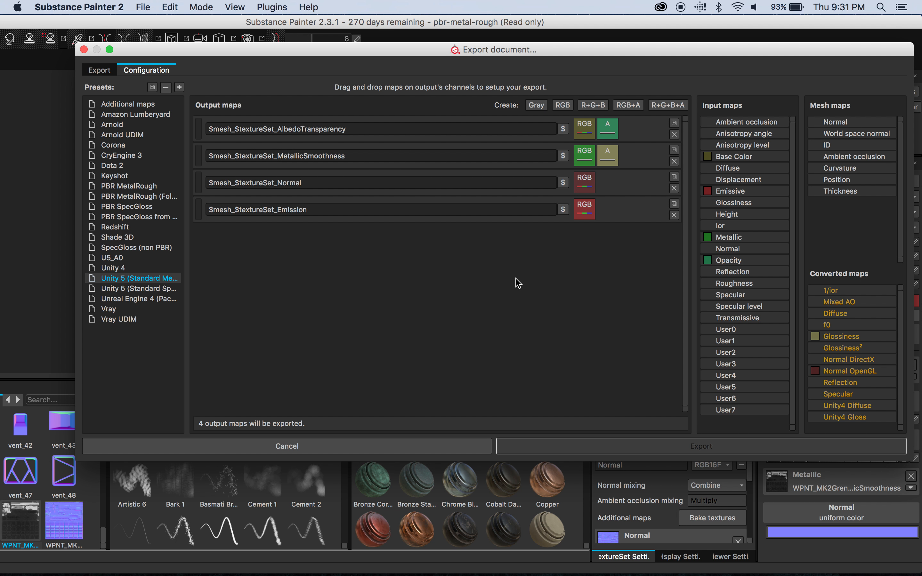
pyautogui.moveTo(266, 195)
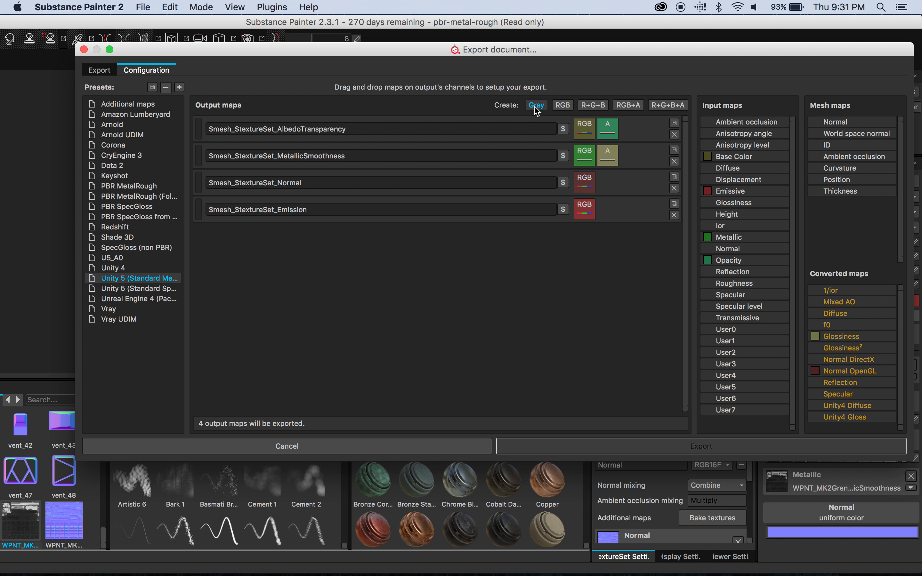
# Create a Gray output map fed by Ambient occlusion's gray channel, named $mesh_$textureSet_AO
pyautogui.click(536, 105)
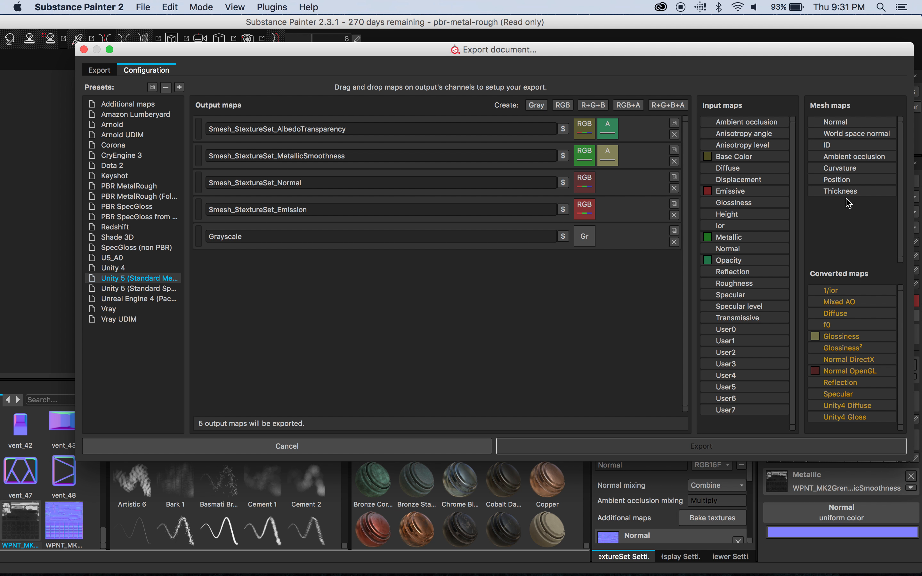
pyautogui.moveTo(594, 238)
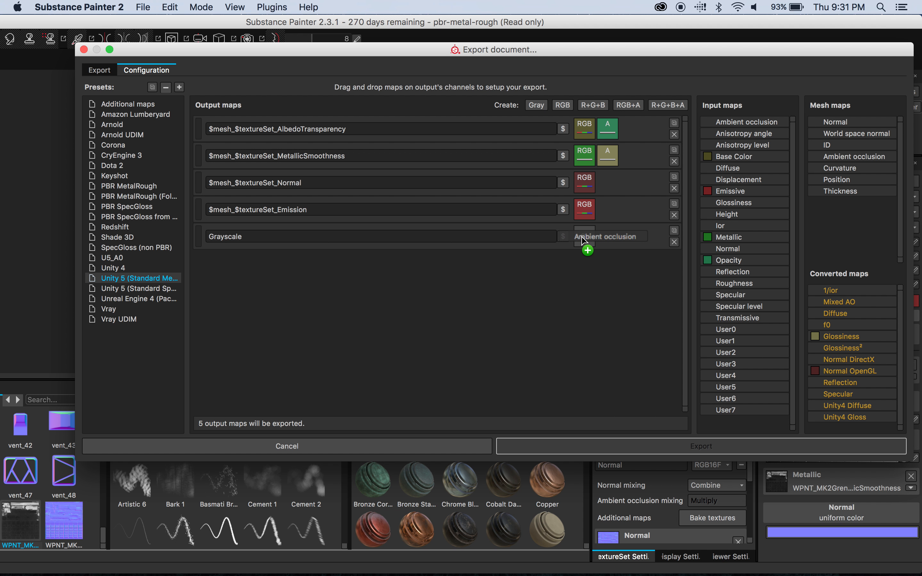
pyautogui.click(606, 236)
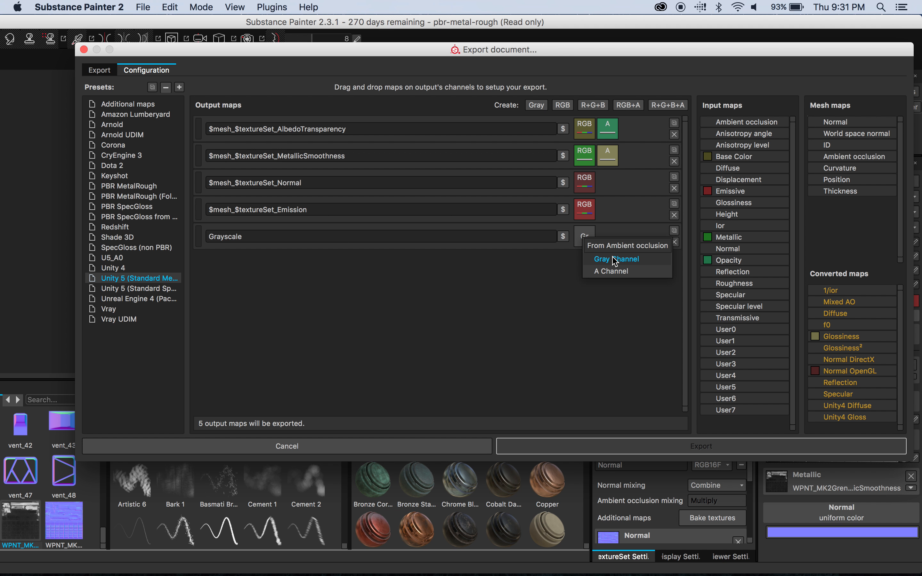
pyautogui.click(616, 259)
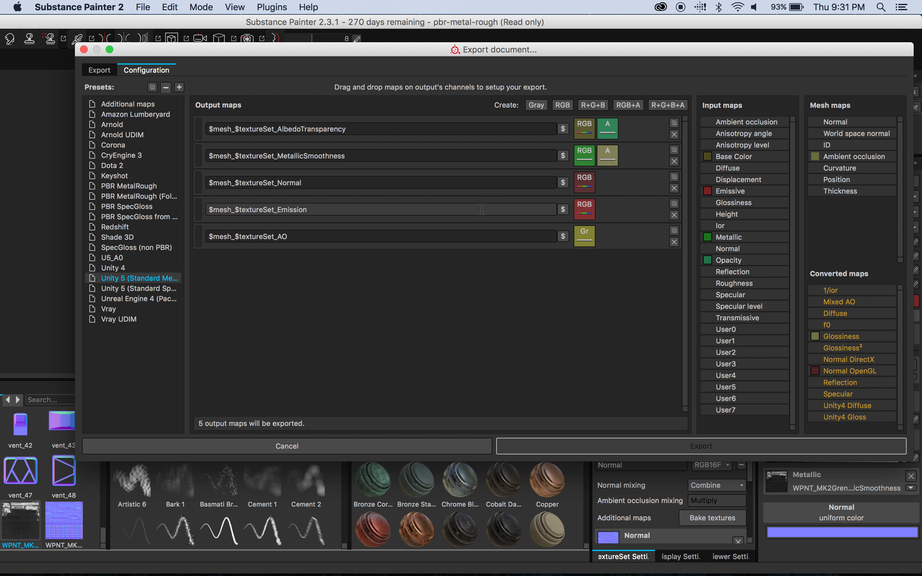
pyautogui.moveTo(360, 145)
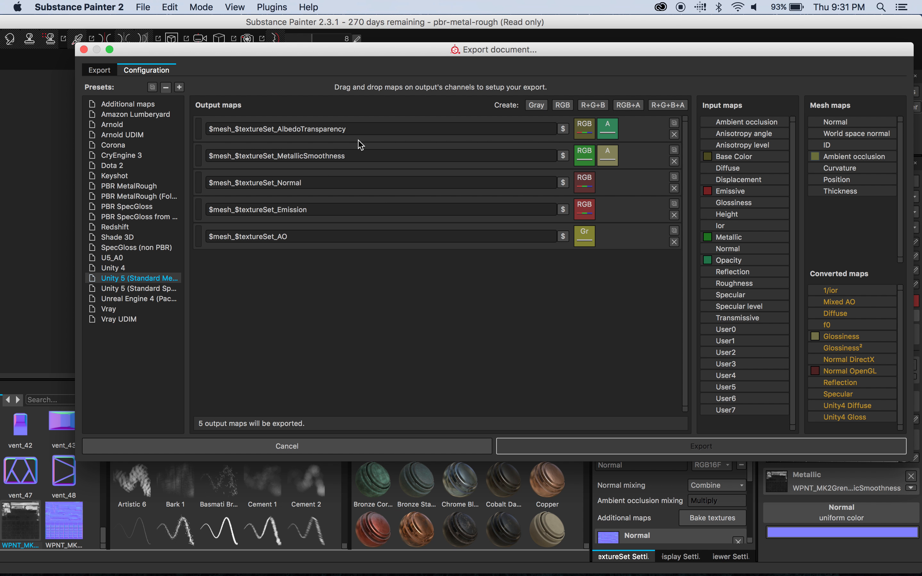
pyautogui.click(99, 70)
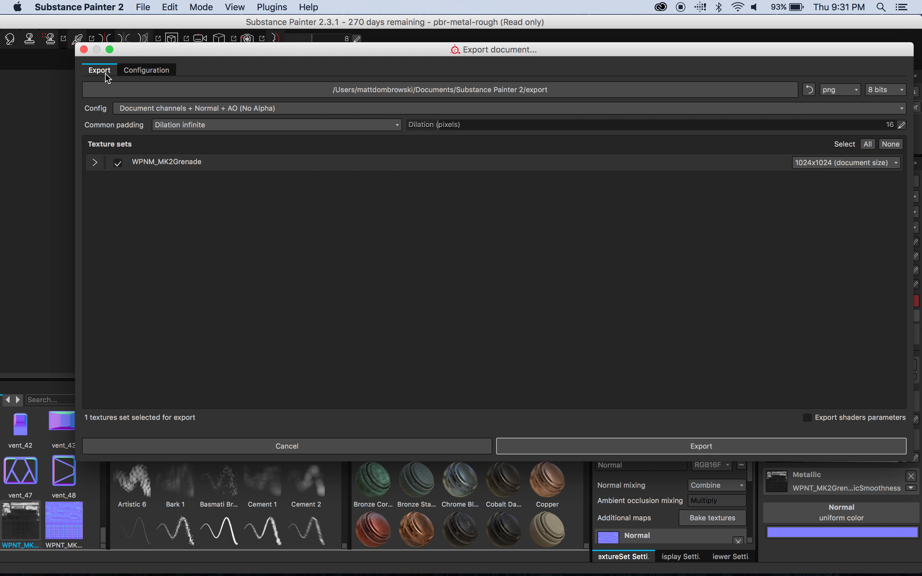
pyautogui.moveTo(103, 119)
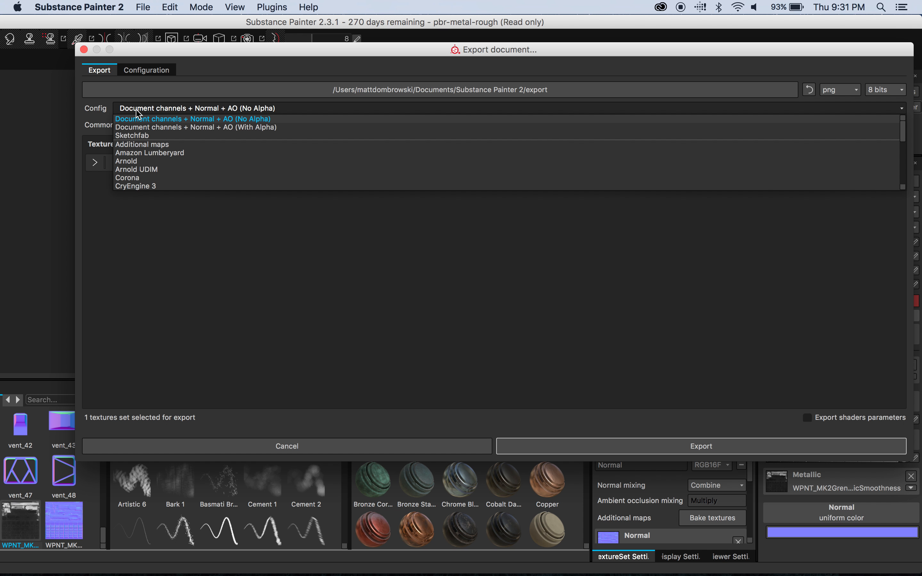
pyautogui.moveTo(141, 135)
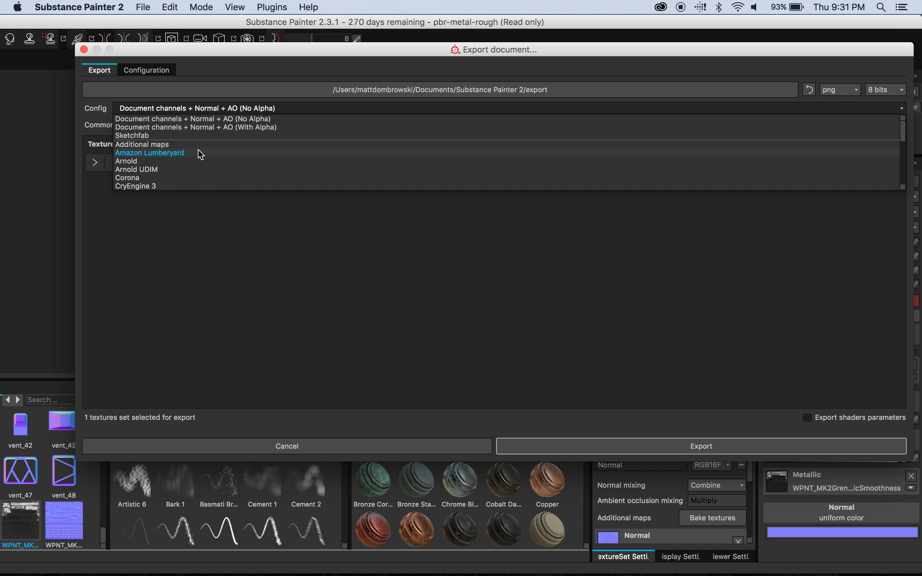
# Export the textures with Config set to Unity 5 (Standard Metallic) and open the export folder
pyautogui.scroll(-3)
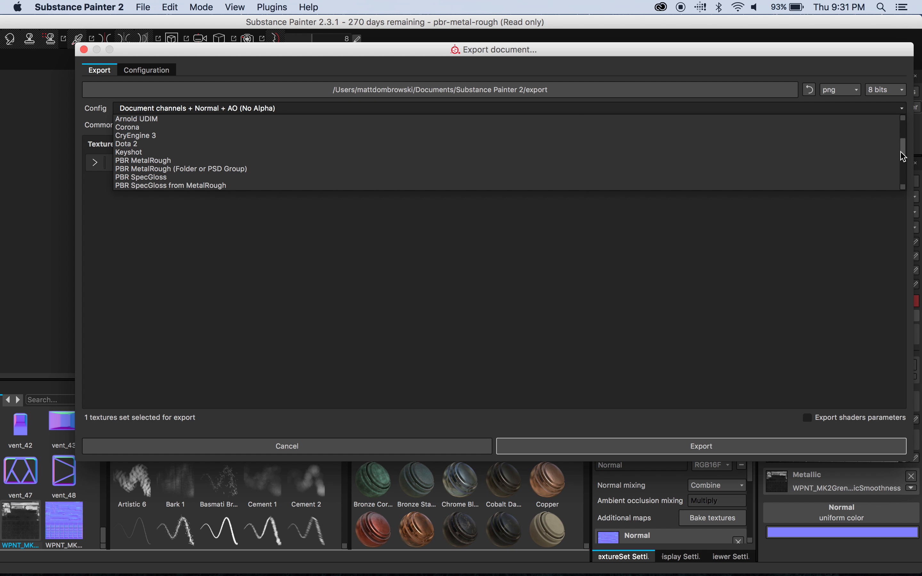
pyautogui.scroll(-3)
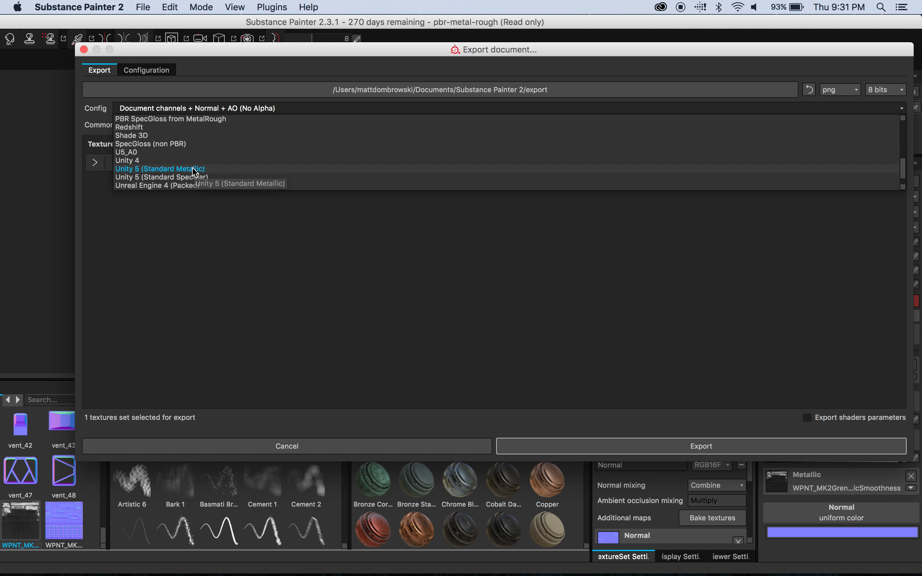
pyautogui.click(159, 169)
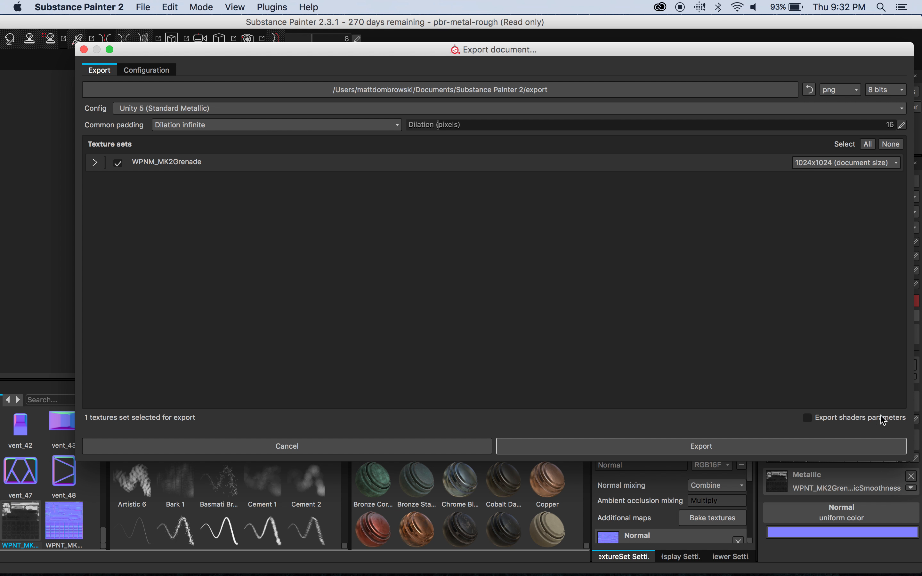
pyautogui.click(702, 446)
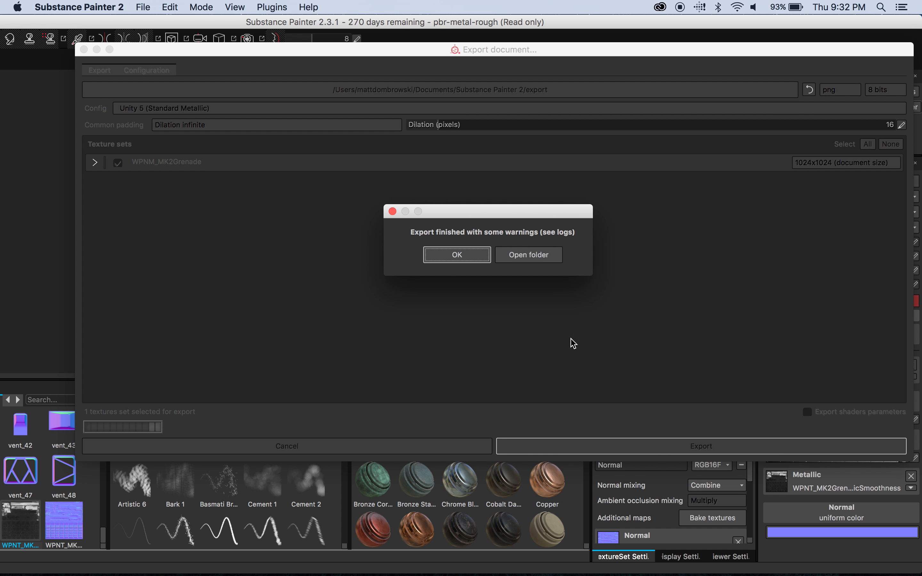
pyautogui.click(528, 255)
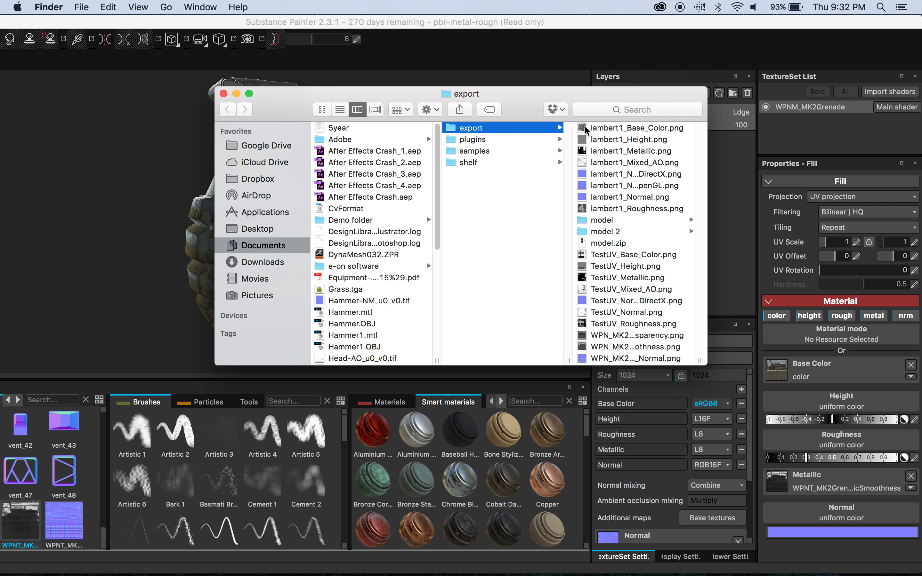
pyautogui.moveTo(650, 326)
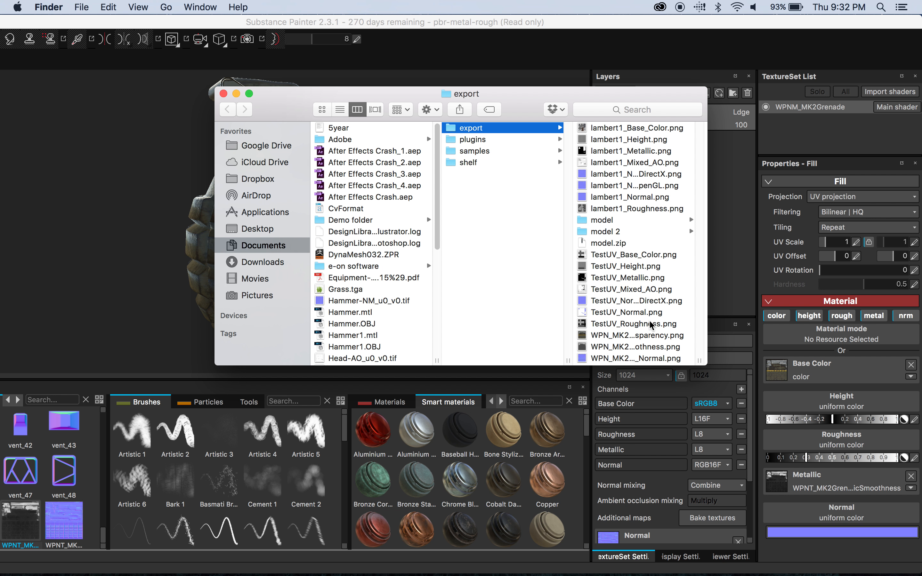
pyautogui.moveTo(658, 247)
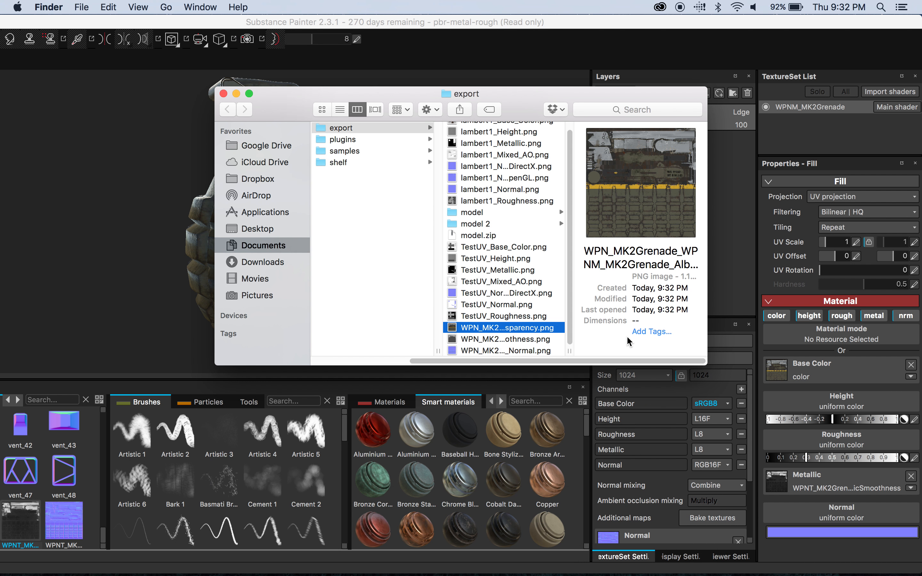
pyautogui.moveTo(250, 128)
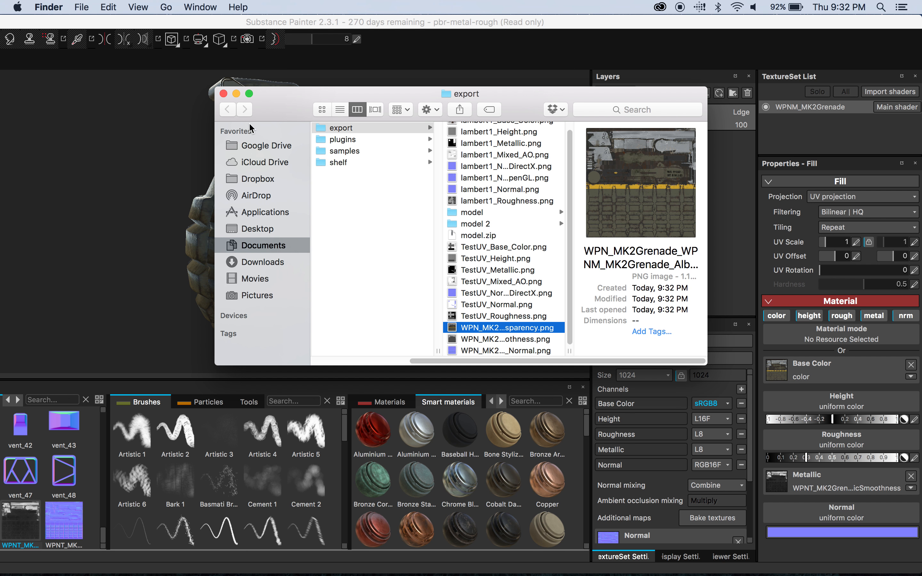
# Close the Finder export folder to return to the painted grenade
pyautogui.click(223, 94)
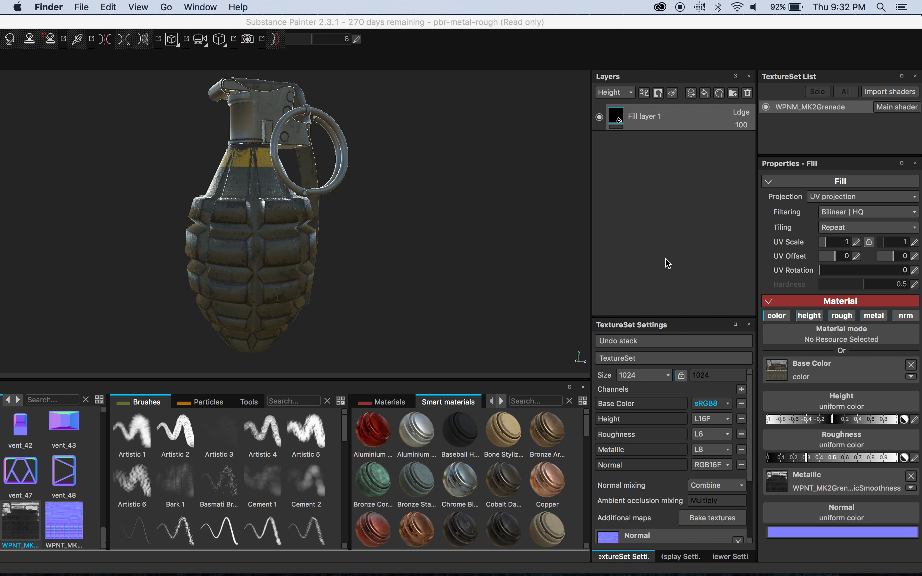
pyautogui.moveTo(650, 258)
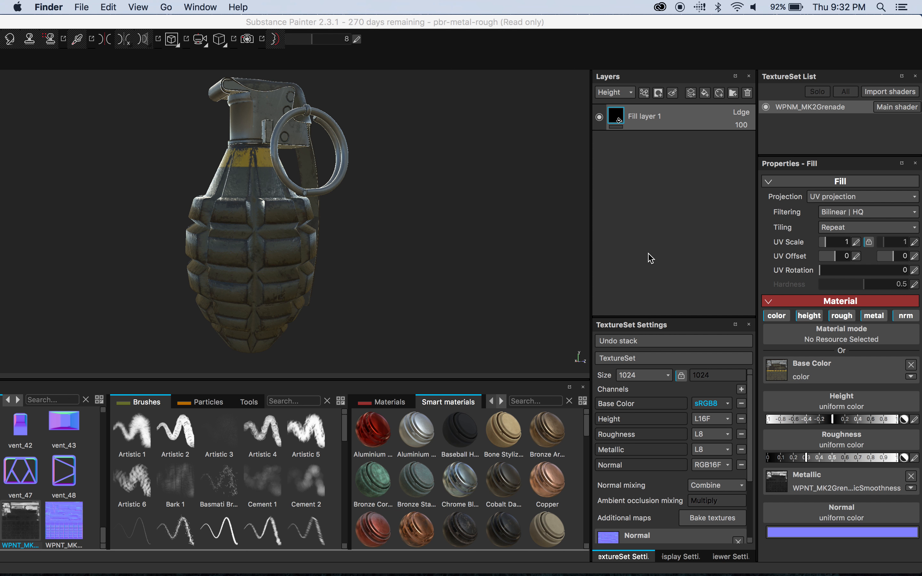
pyautogui.moveTo(236, 19)
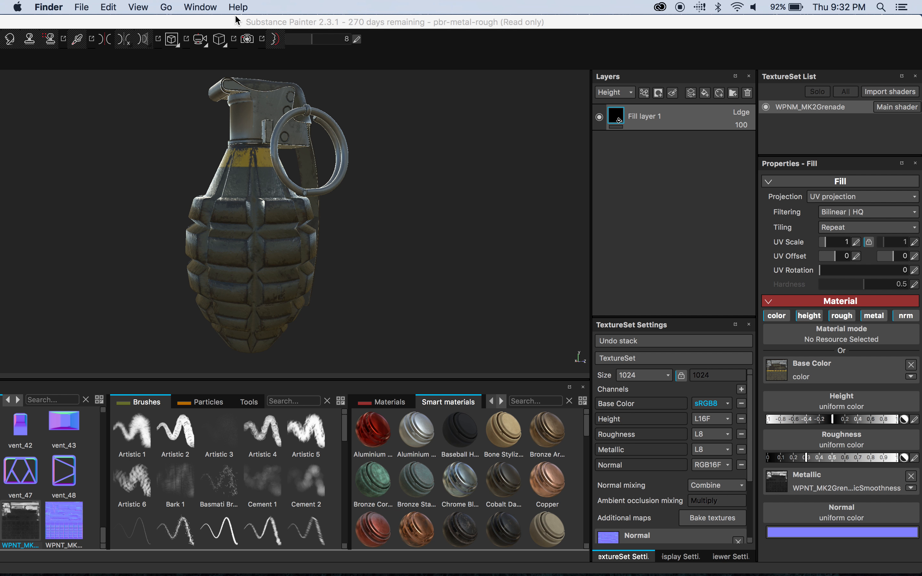
pyautogui.moveTo(473, 90)
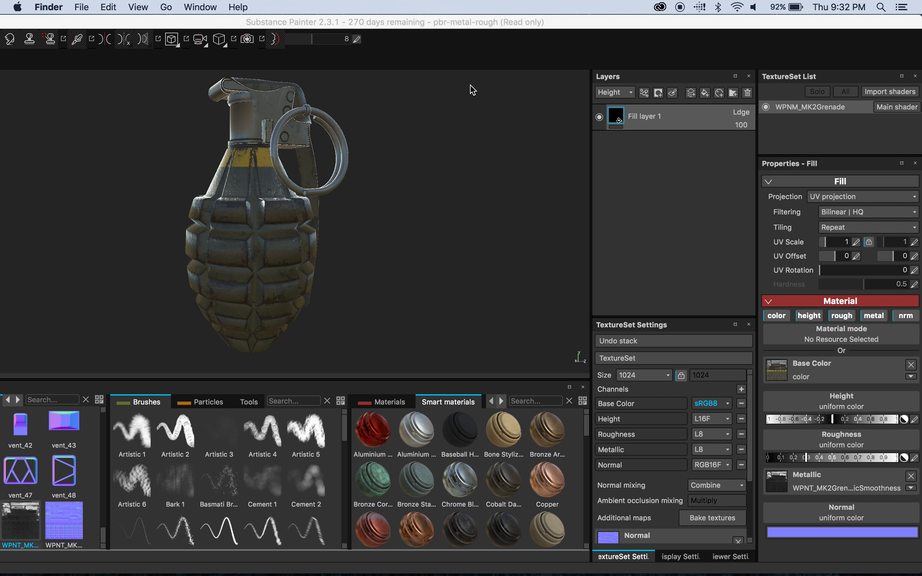
pyautogui.moveTo(451, 93)
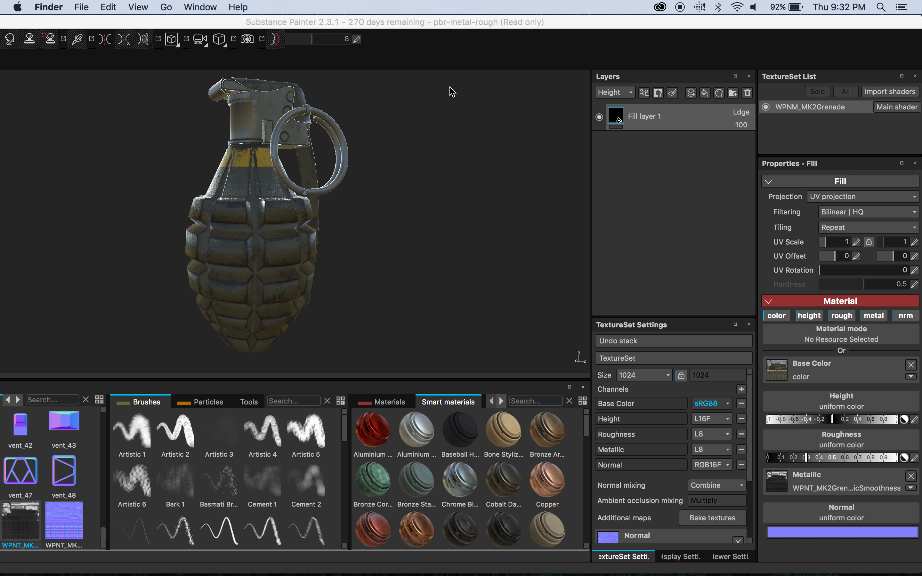
pyautogui.moveTo(516, 99)
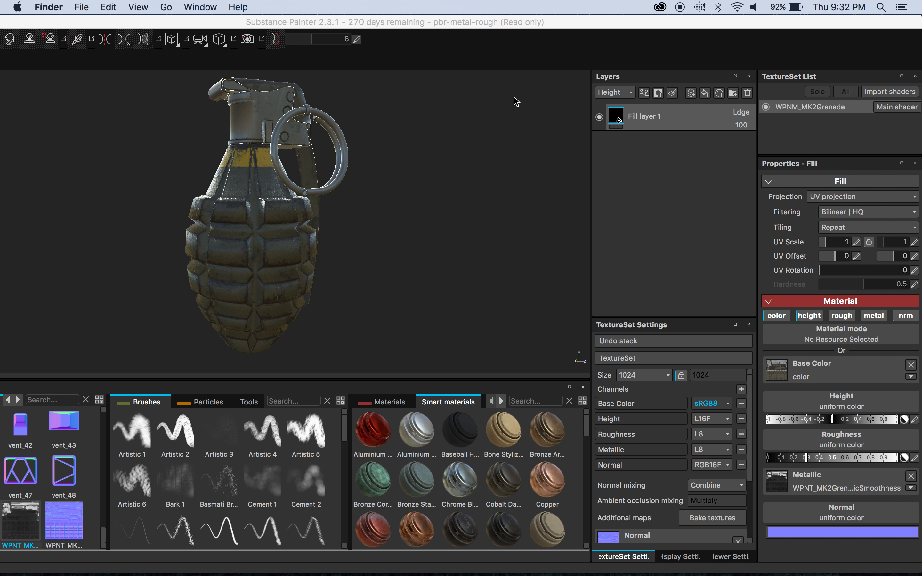